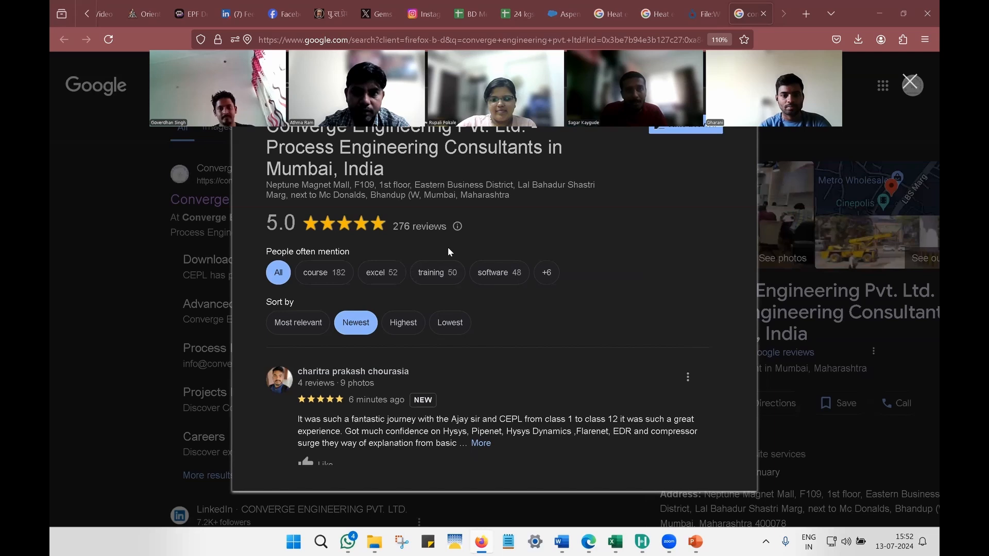
mouse_move(325, 465)
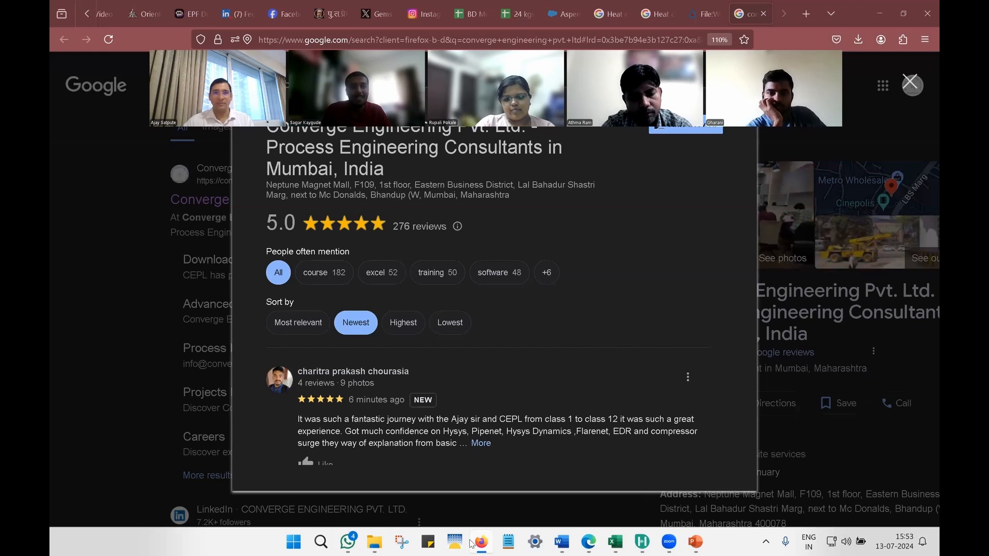
mouse_move(453, 374)
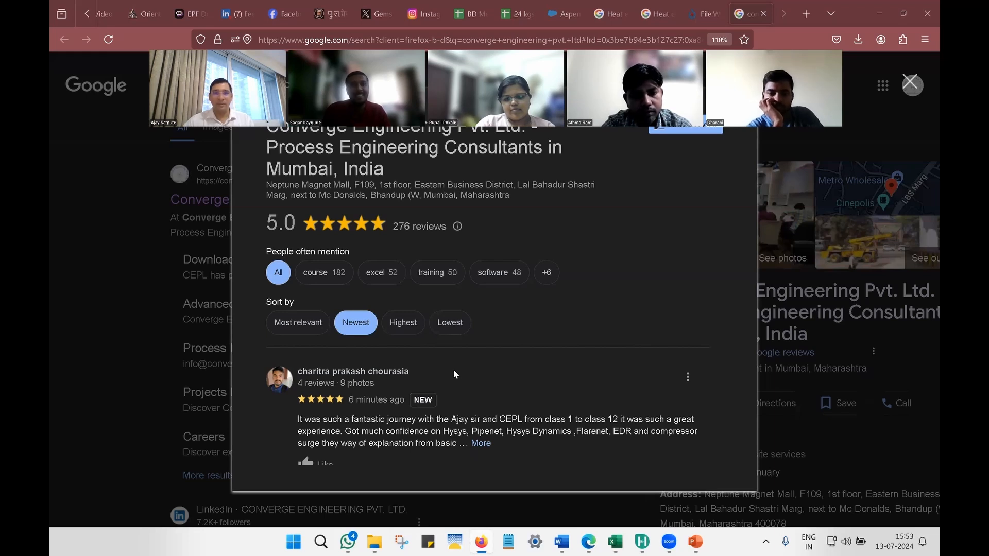